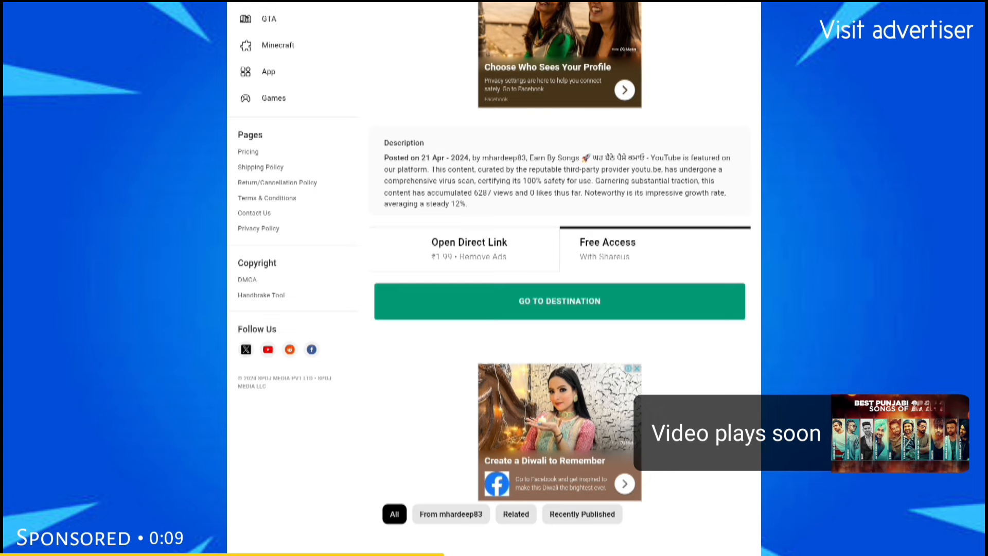
Step: Start the 5-second virus-check countdown via Go to Destination with the free-access option
{"action": "left_click", "coordinate": [558, 301]}
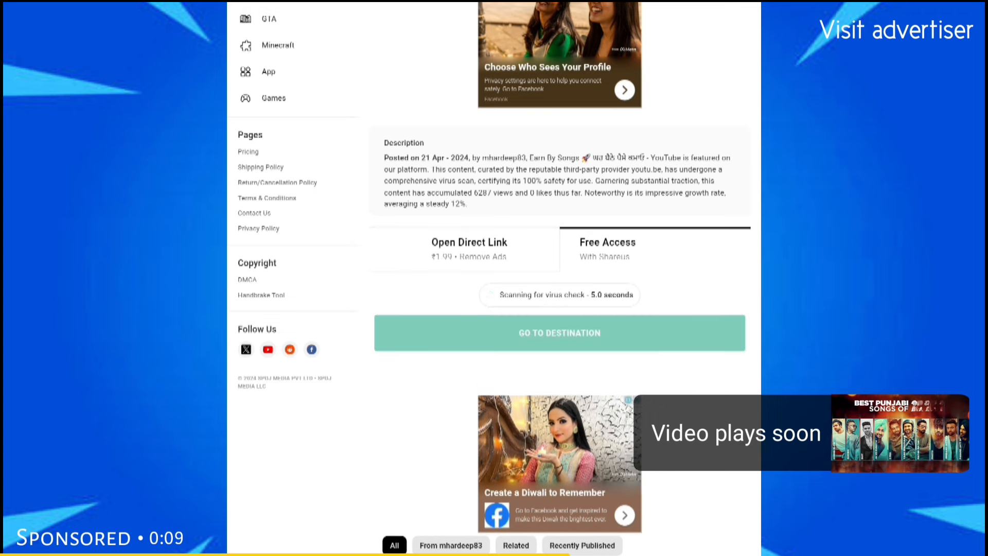